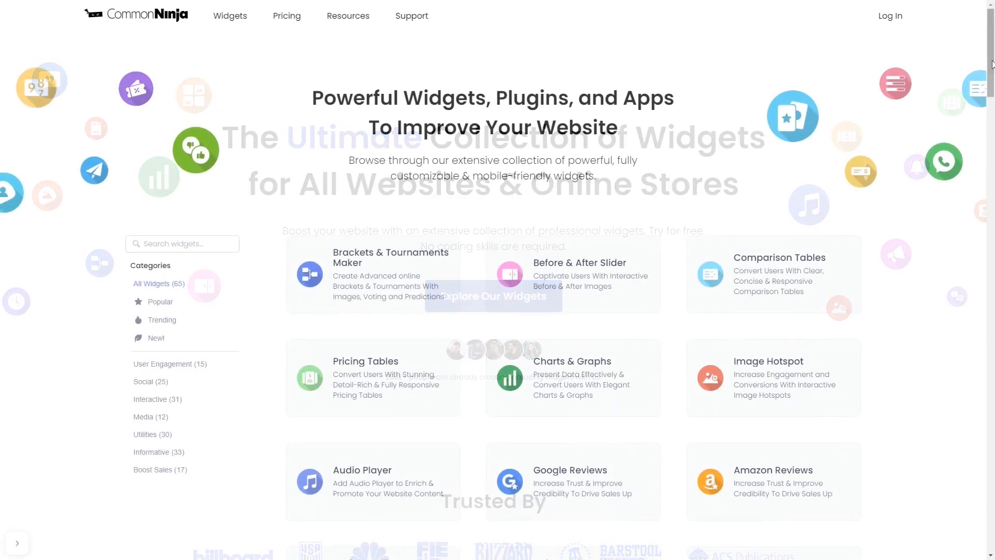
- Scroll the widget catalog down to reach the Image Magnifier widget
{"action": "scroll", "scroll_direction": "down", "scroll_amount": 3}
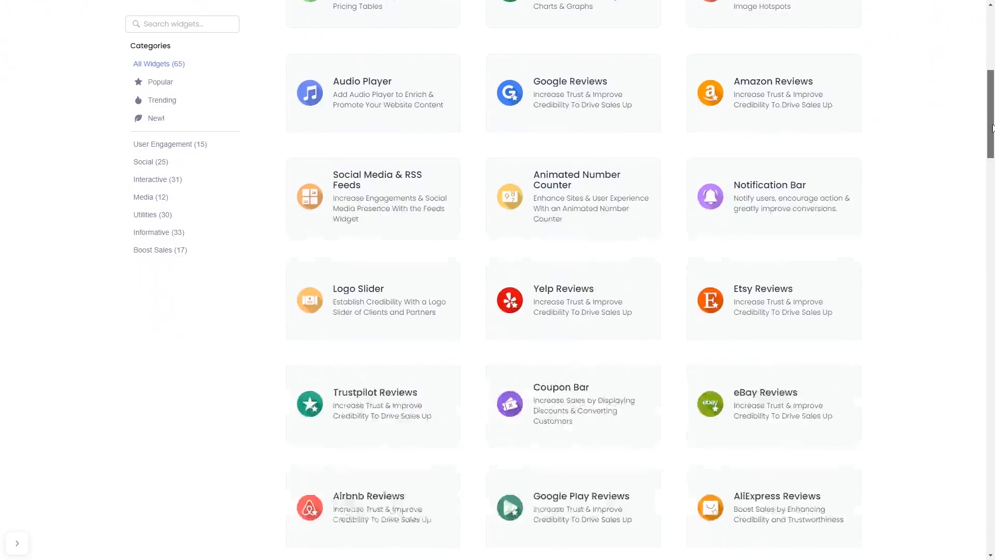
{"action": "scroll", "scroll_direction": "down", "scroll_amount": 3}
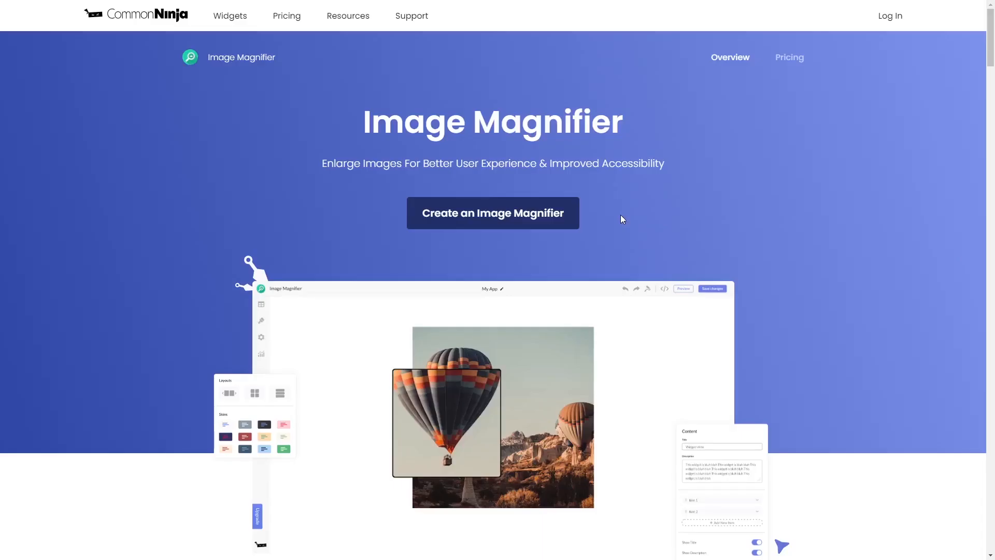
{"action": "mouse_move", "coordinate": [551, 220]}
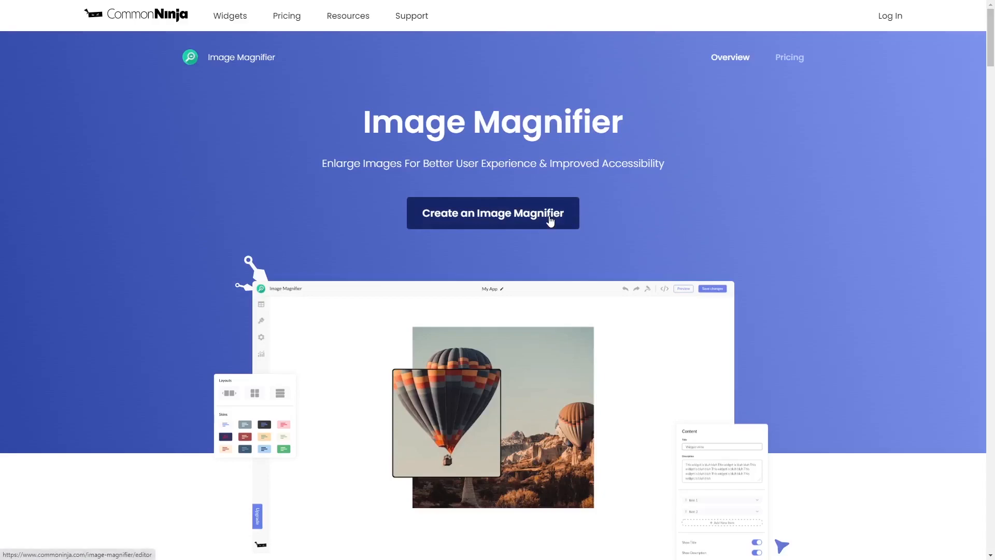
- Create a new Image Magnifier widget, 'My Magnifier', with its sample image in the editor
{"action": "left_click", "coordinate": [492, 212]}
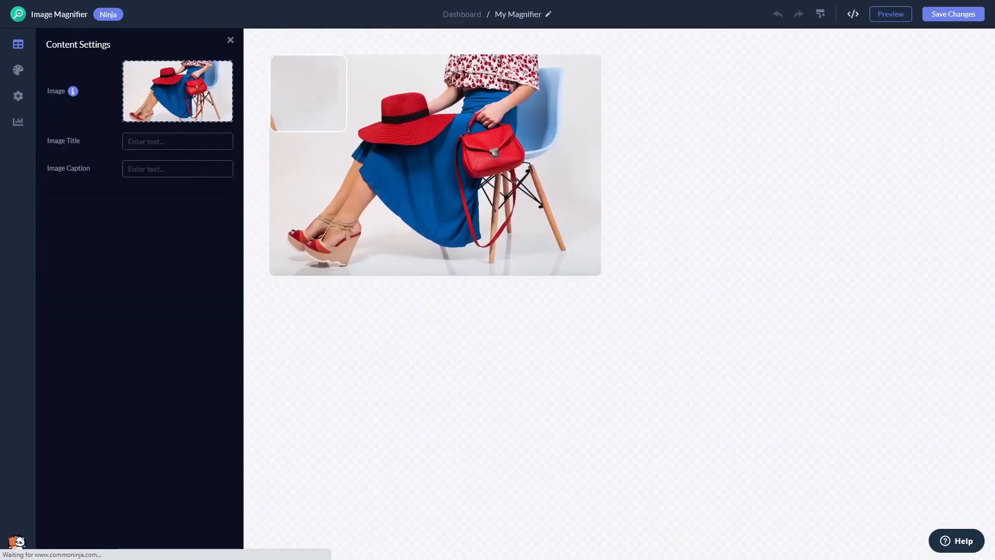
{"action": "mouse_move", "coordinate": [482, 152]}
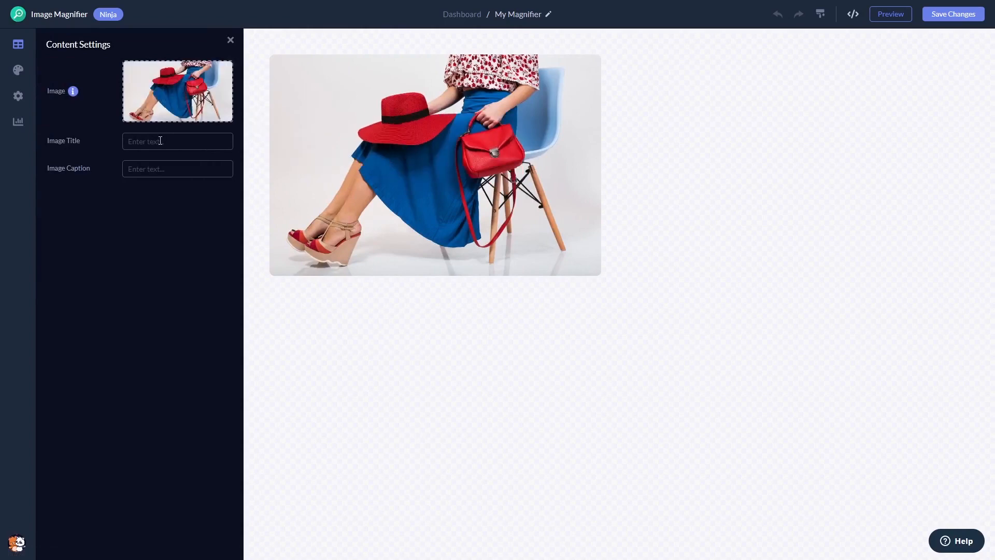
{"action": "mouse_move", "coordinate": [64, 100]}
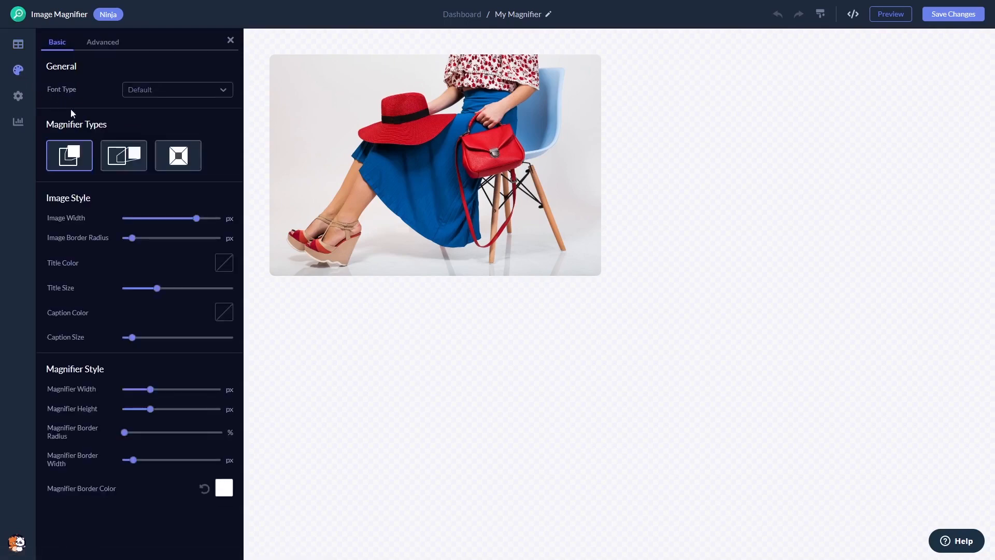
- Preview the side zoom-box magnifier type, then keep the original standard type
{"action": "left_click", "coordinate": [124, 156]}
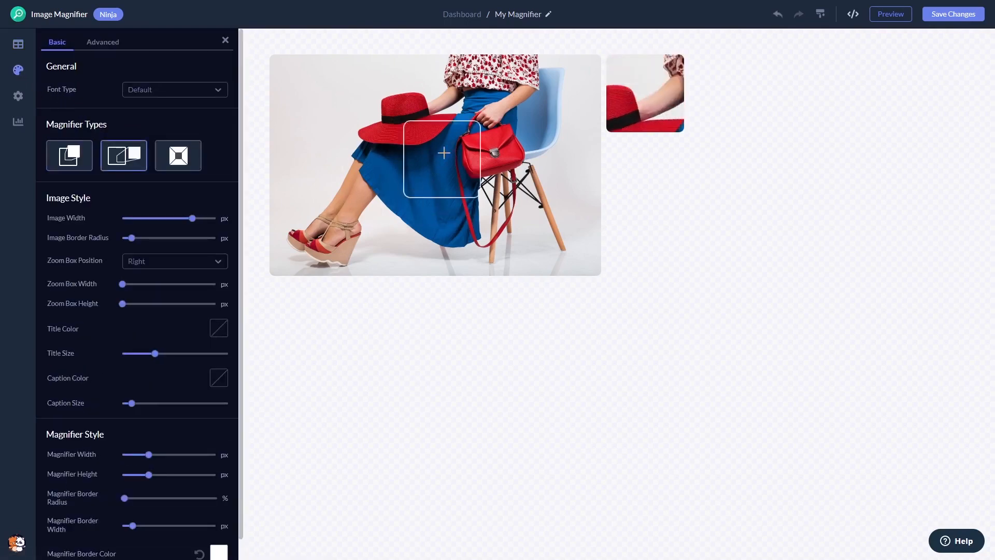
{"action": "left_click", "coordinate": [177, 154]}
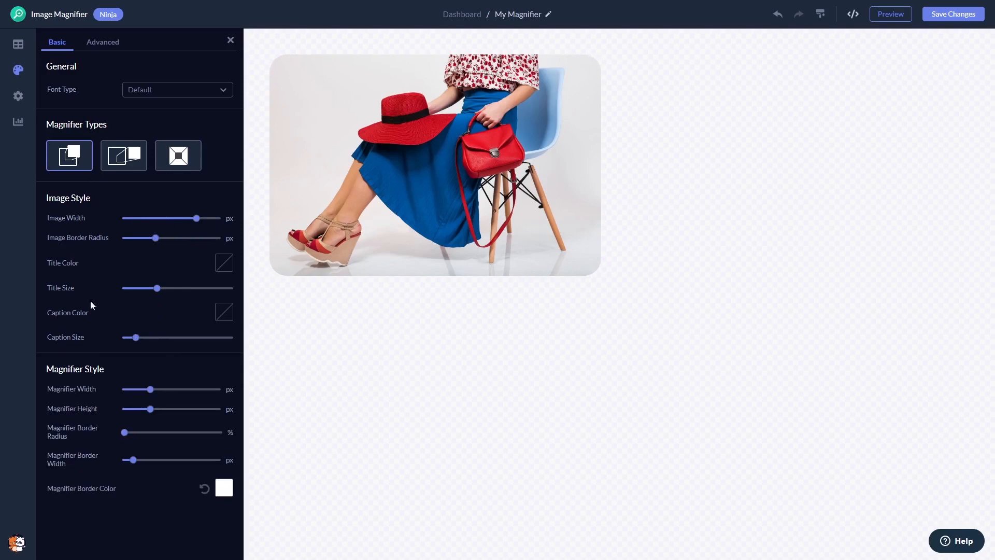
{"action": "mouse_move", "coordinate": [18, 95]}
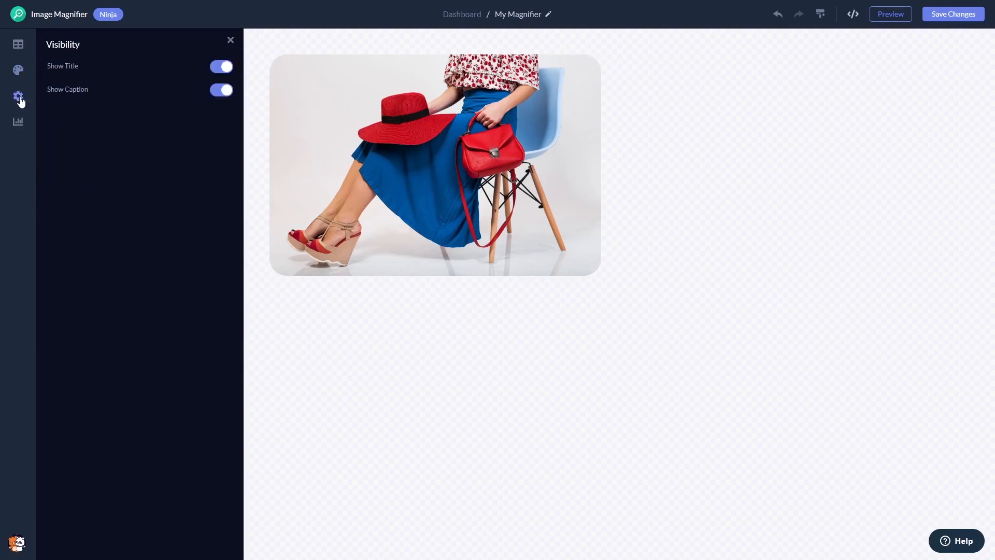
{"action": "mouse_move", "coordinate": [608, 317]}
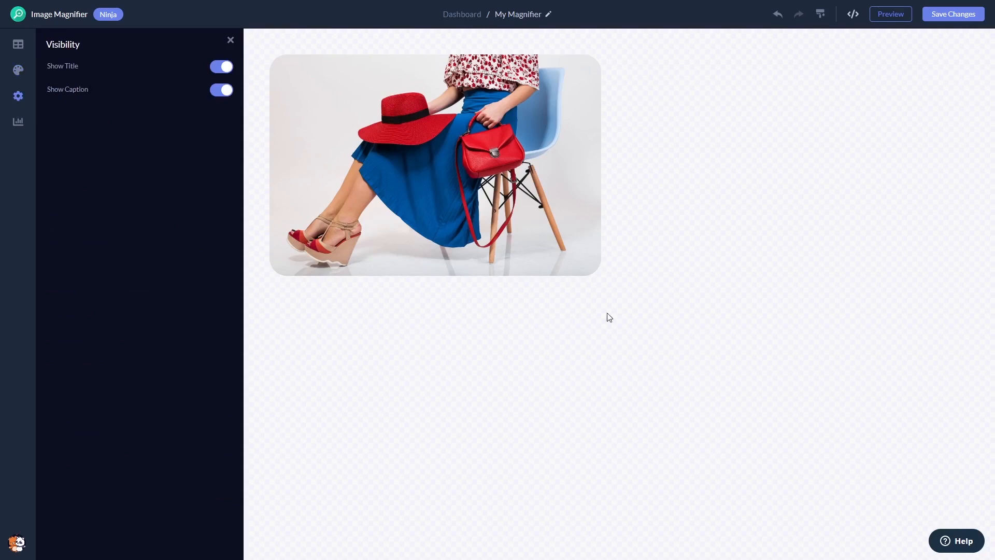
{"action": "mouse_move", "coordinate": [953, 14]}
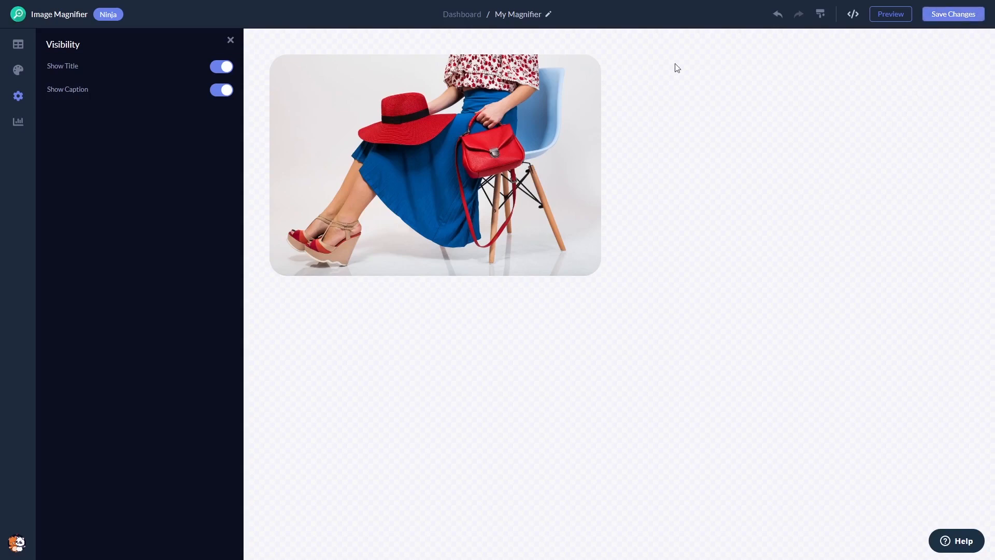
{"action": "mouse_move", "coordinate": [461, 14]}
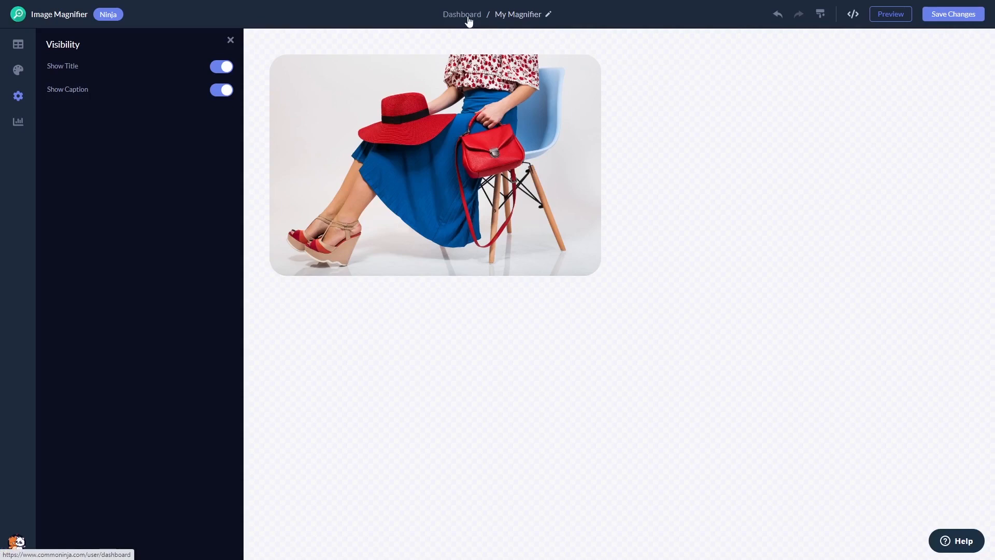
- Return to the project dashboard via the breadcrumb, where the new widget is listed
{"action": "left_click", "coordinate": [461, 13]}
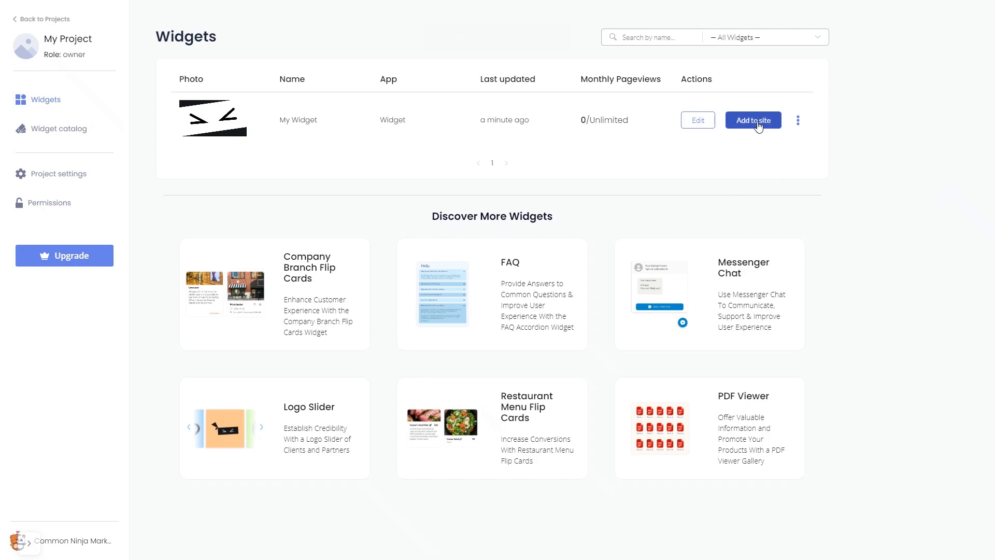
- Bring up the widget's installation code via 'Add to site', copy it, and dismiss the dialog
{"action": "left_click", "coordinate": [753, 120]}
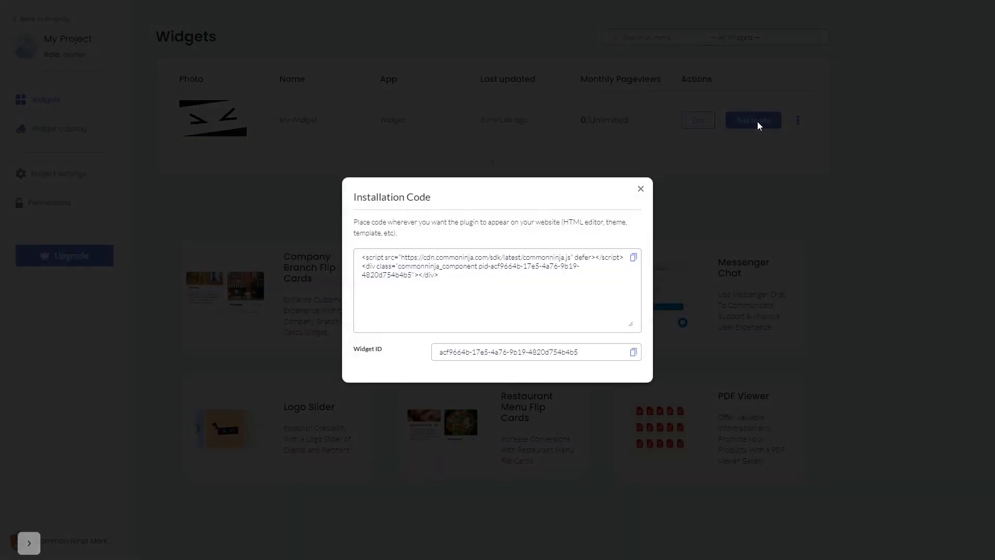
{"action": "mouse_move", "coordinate": [685, 239]}
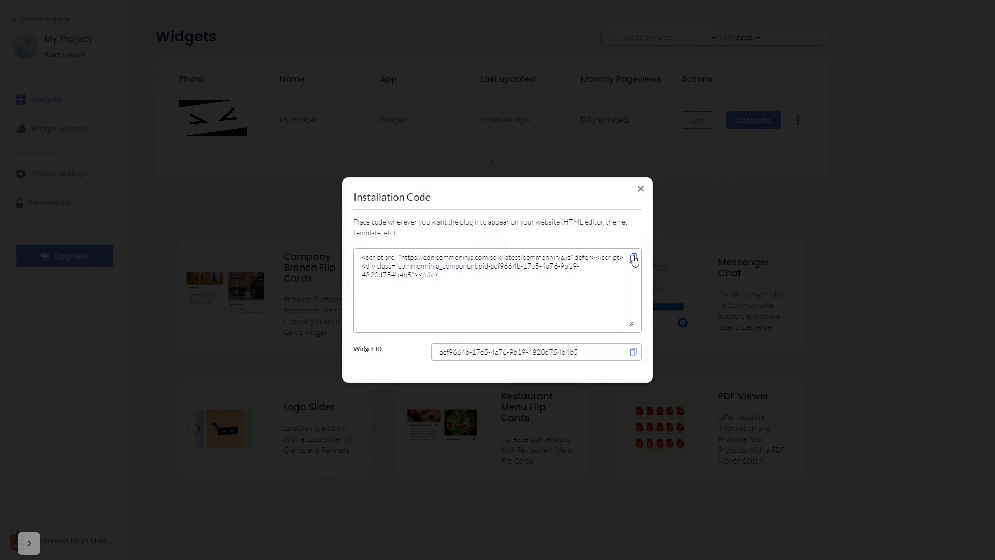
{"action": "mouse_move", "coordinate": [642, 190]}
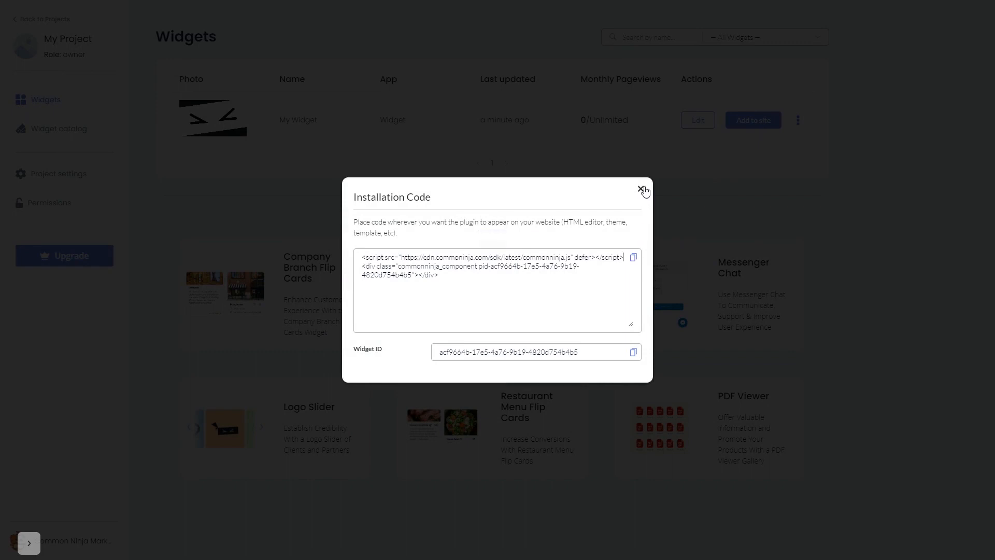
{"action": "left_click", "coordinate": [643, 190]}
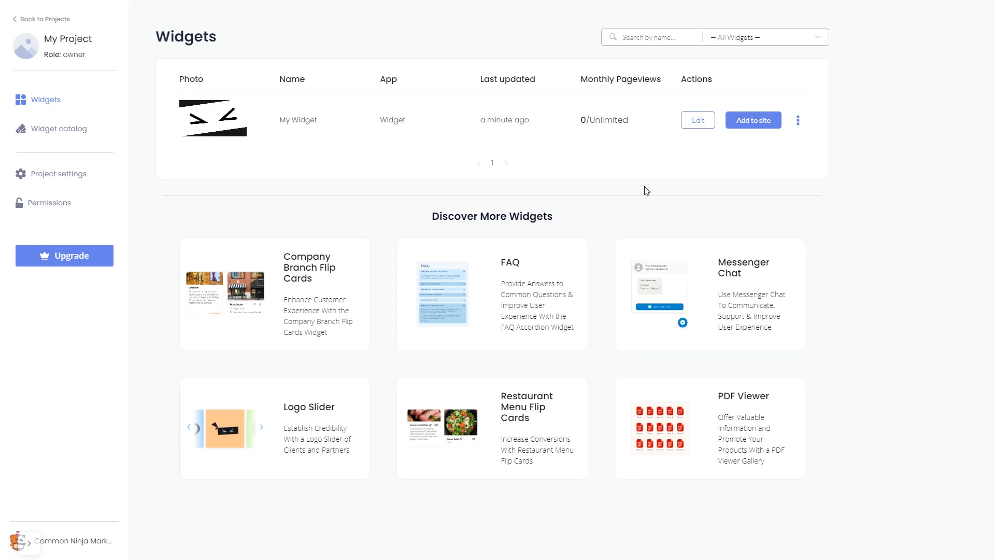
- Place an HTML element on the hero section holding the commonninja.js script embed code and save it
{"action": "left_click", "coordinate": [697, 120]}
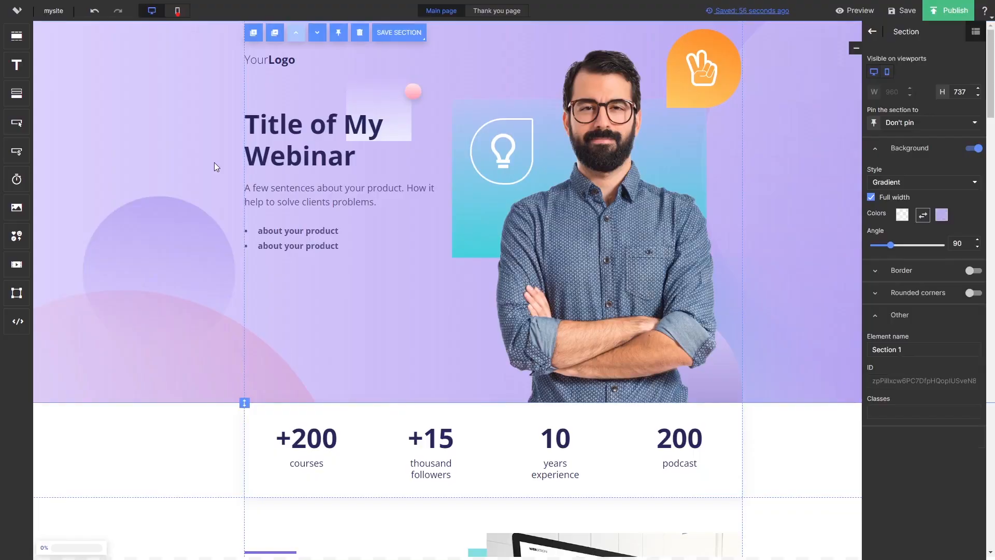
{"action": "mouse_move", "coordinate": [56, 305]}
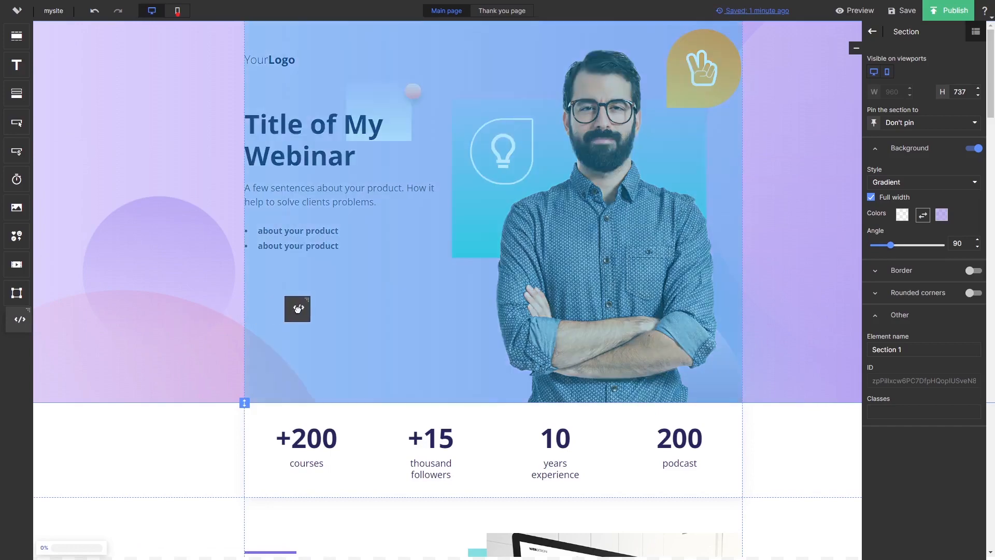
{"action": "left_click", "coordinate": [297, 309]}
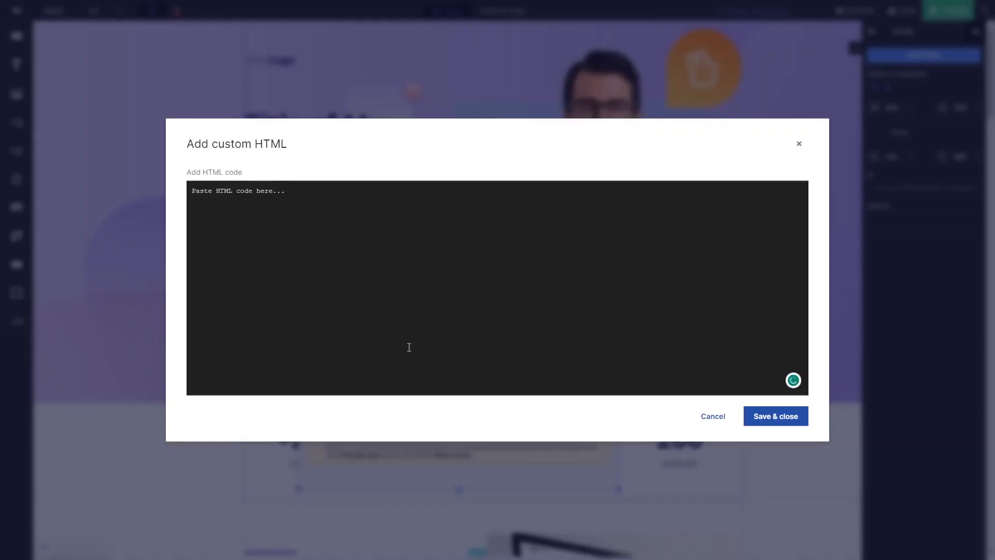
{"action": "type", "text": "<script src=\"https://cdn.commonninja.com/sdk/latest/commonninja.js\" defer></script> <div class=\"commonninja_component pid-d64284d6-e5b5-4f4a-9b03-40a45b082fd4\"></div>"}
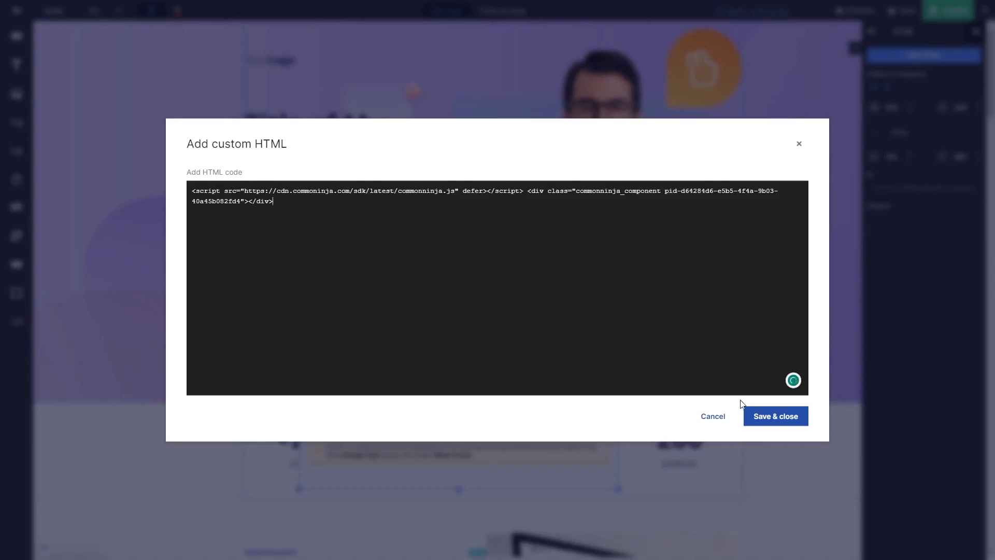
{"action": "left_click", "coordinate": [774, 415]}
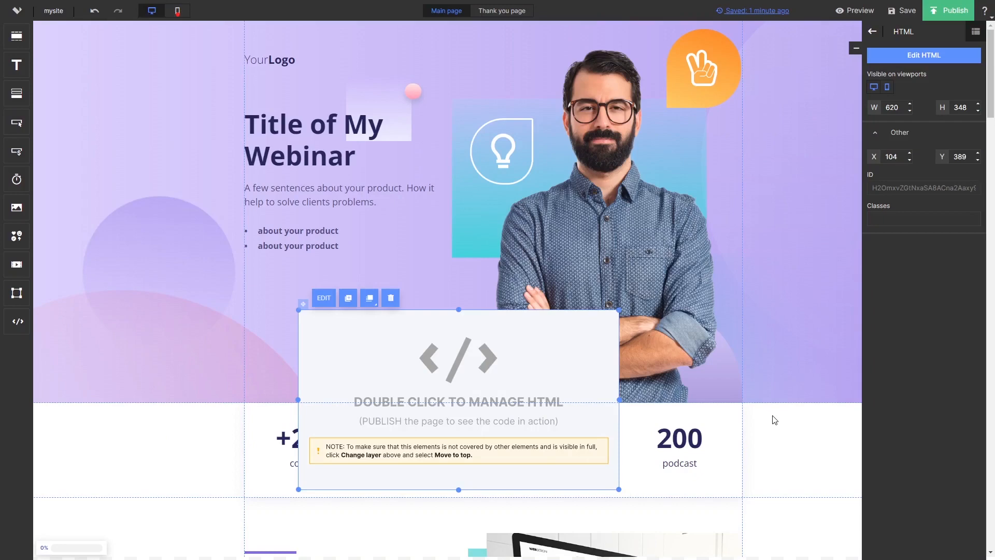
{"action": "mouse_move", "coordinate": [950, 57]}
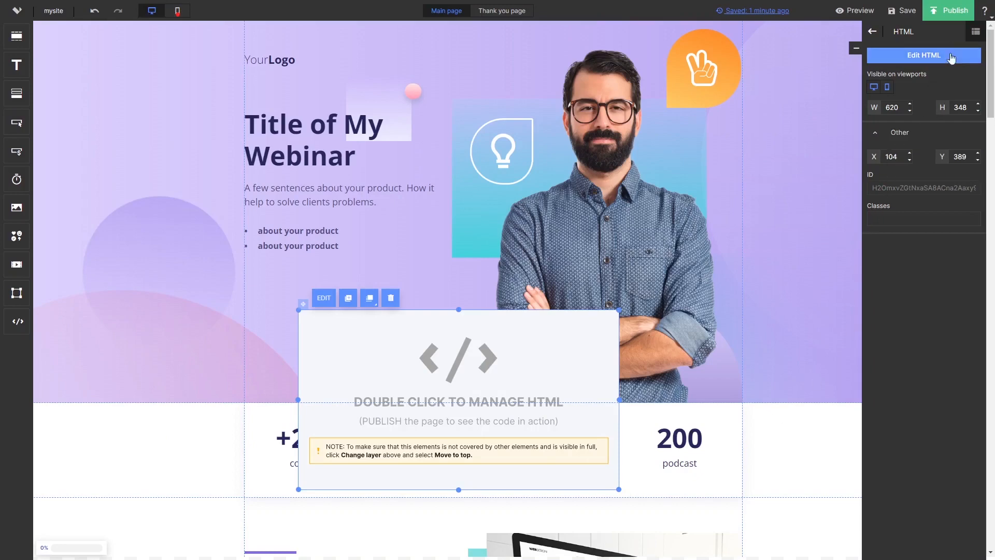